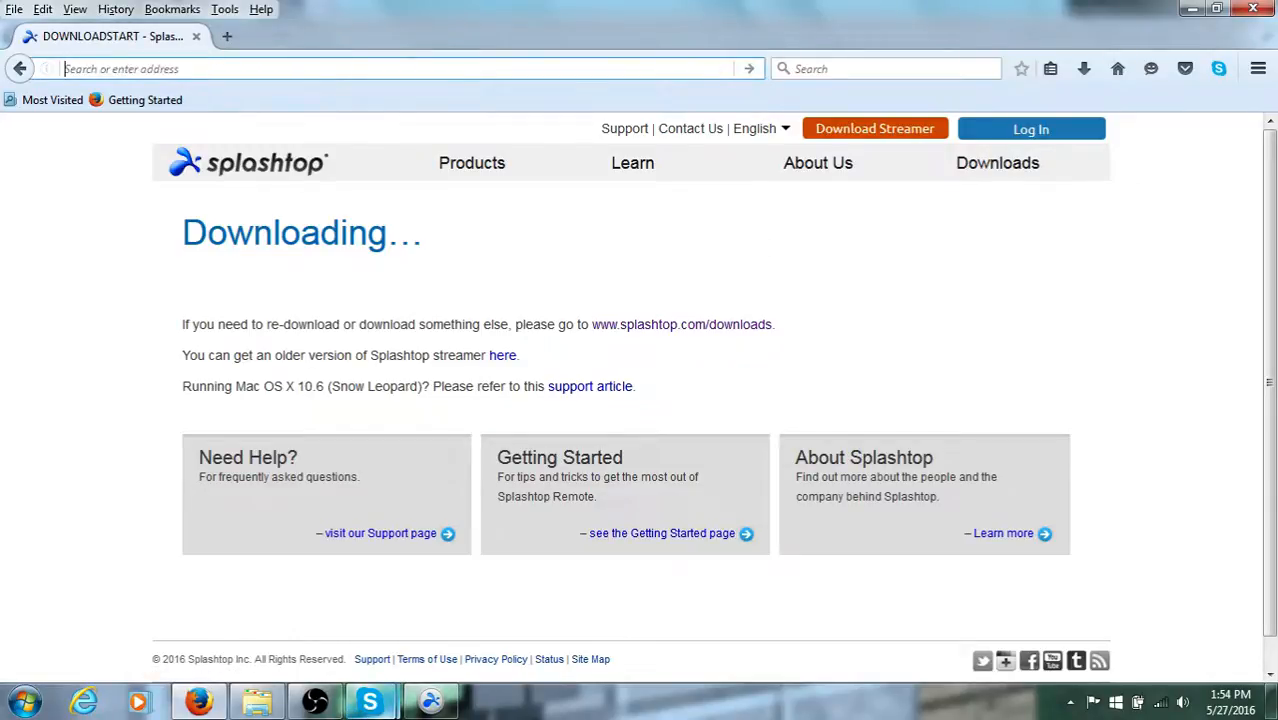
Load splashtop.com in Firefox, reaching the Splashtop home page.
type("splashtyop.com")
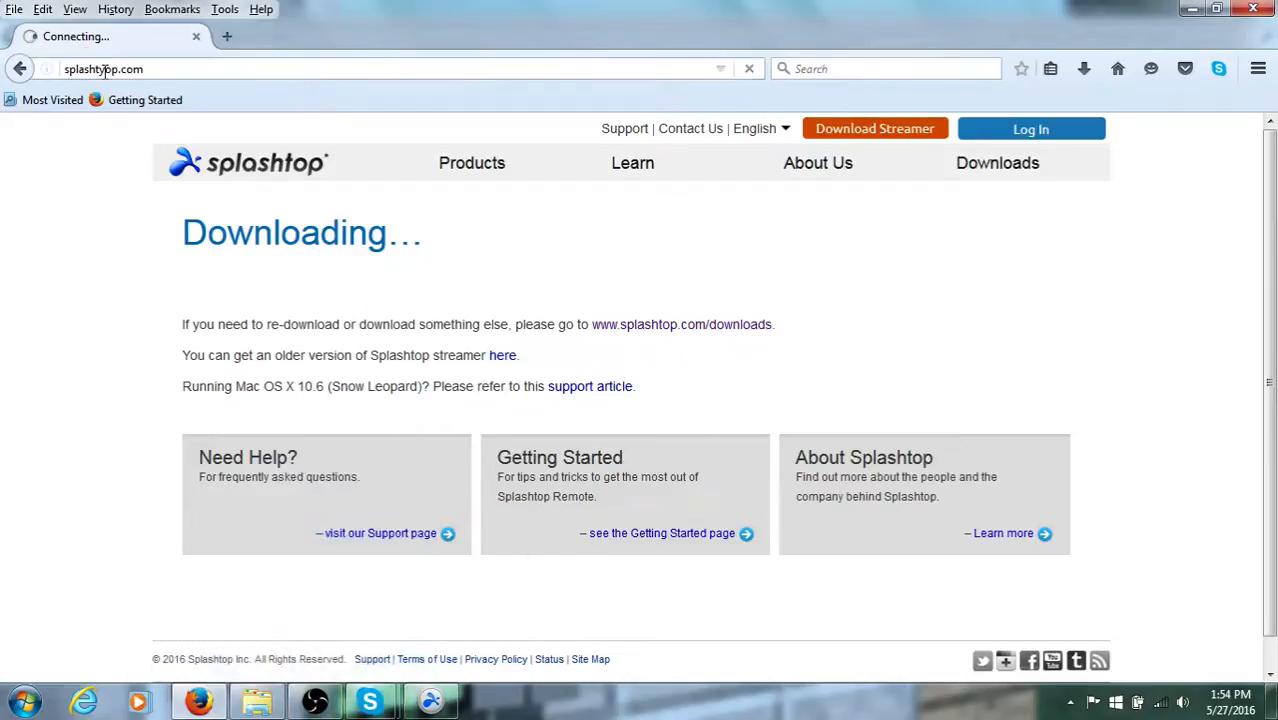
left_click(110, 68)
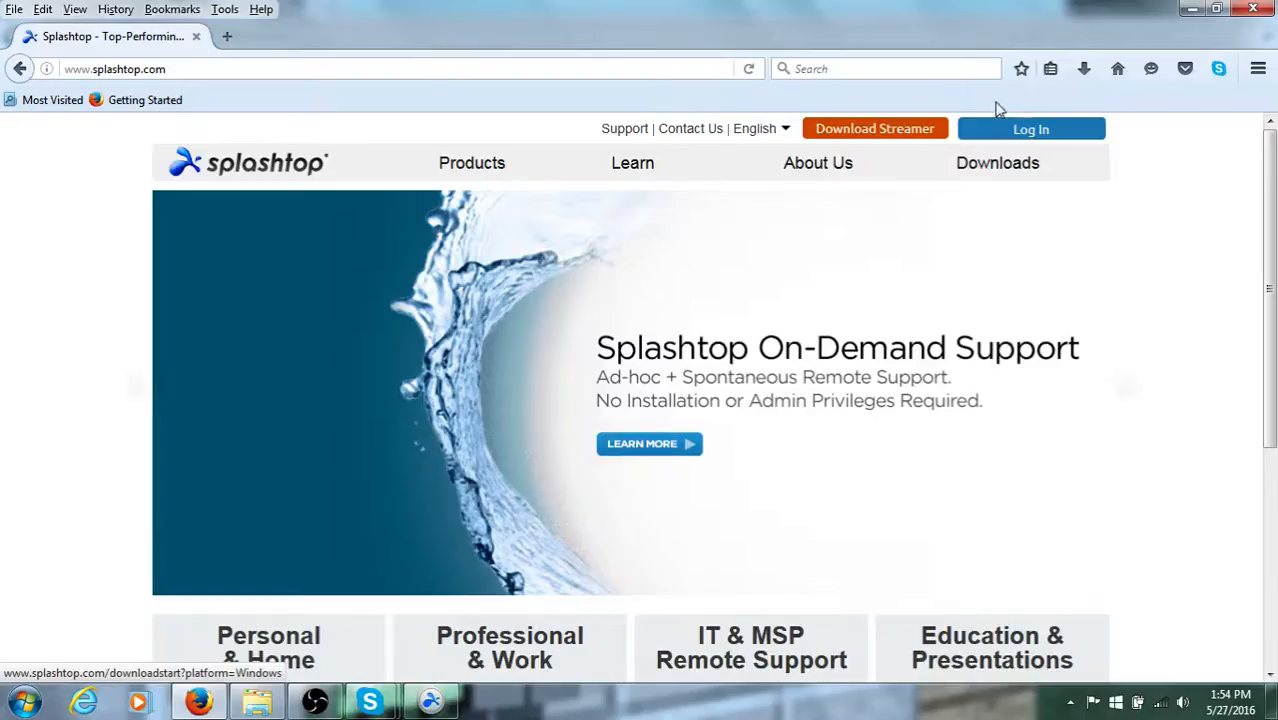
mouse_move(890, 140)
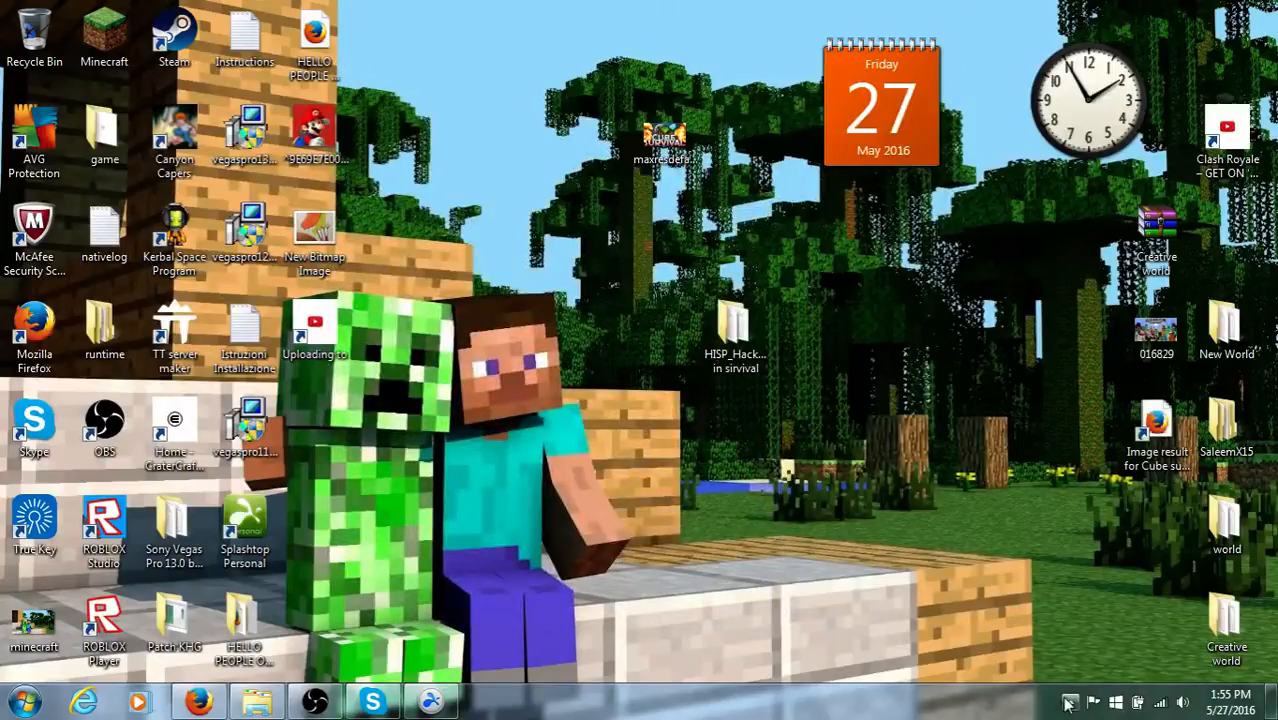
Expand the system tray's hidden icons to reveal the running Splashtop Streamer.
left_click(1070, 696)
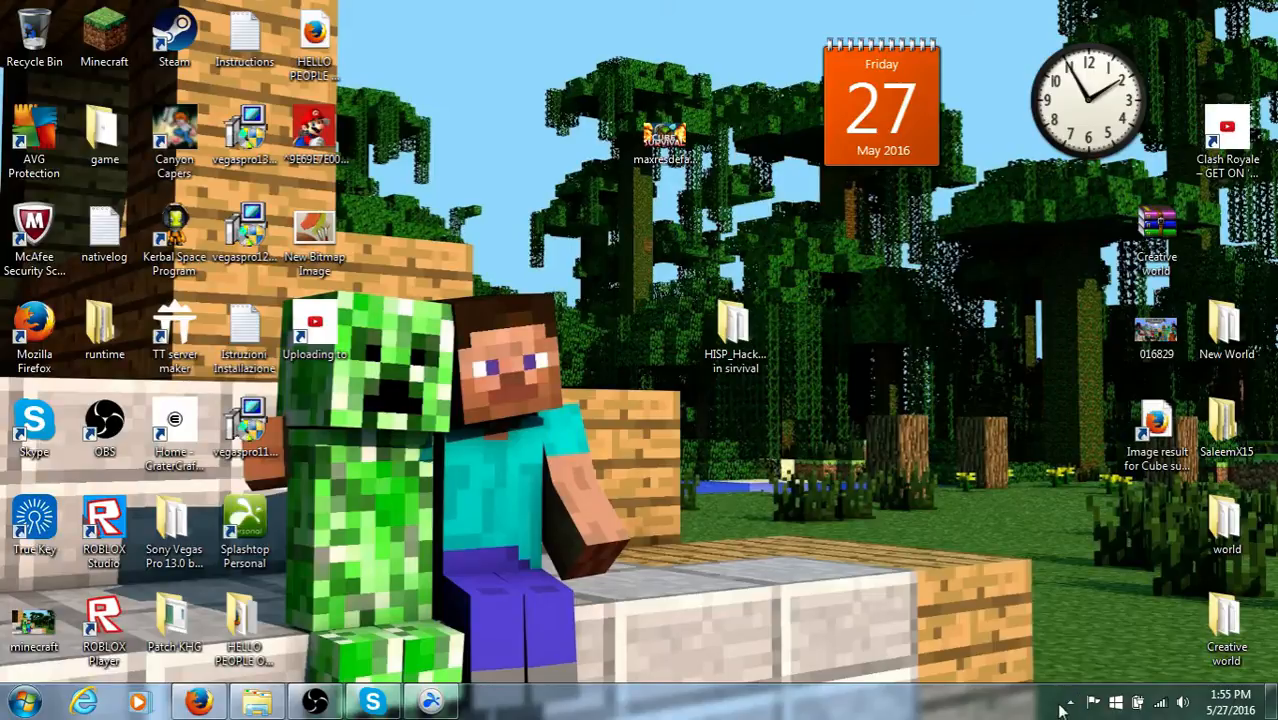
left_click(1070, 700)
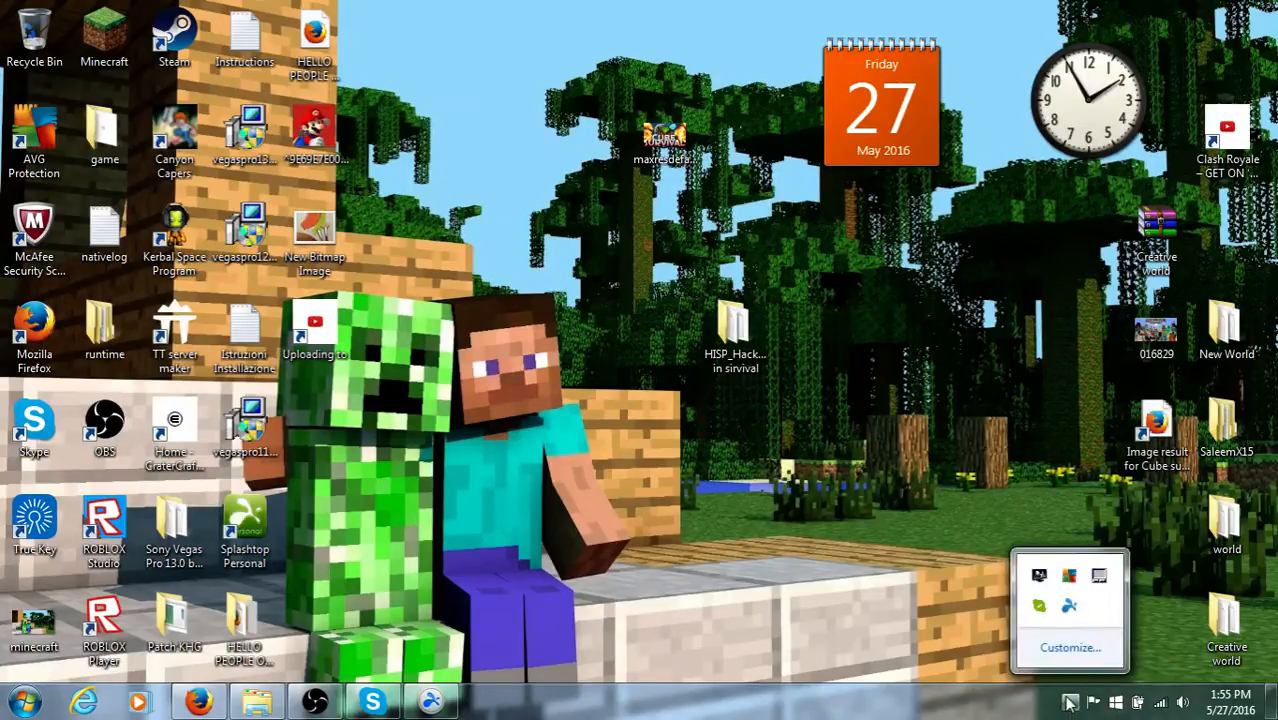
mouse_move(828, 556)
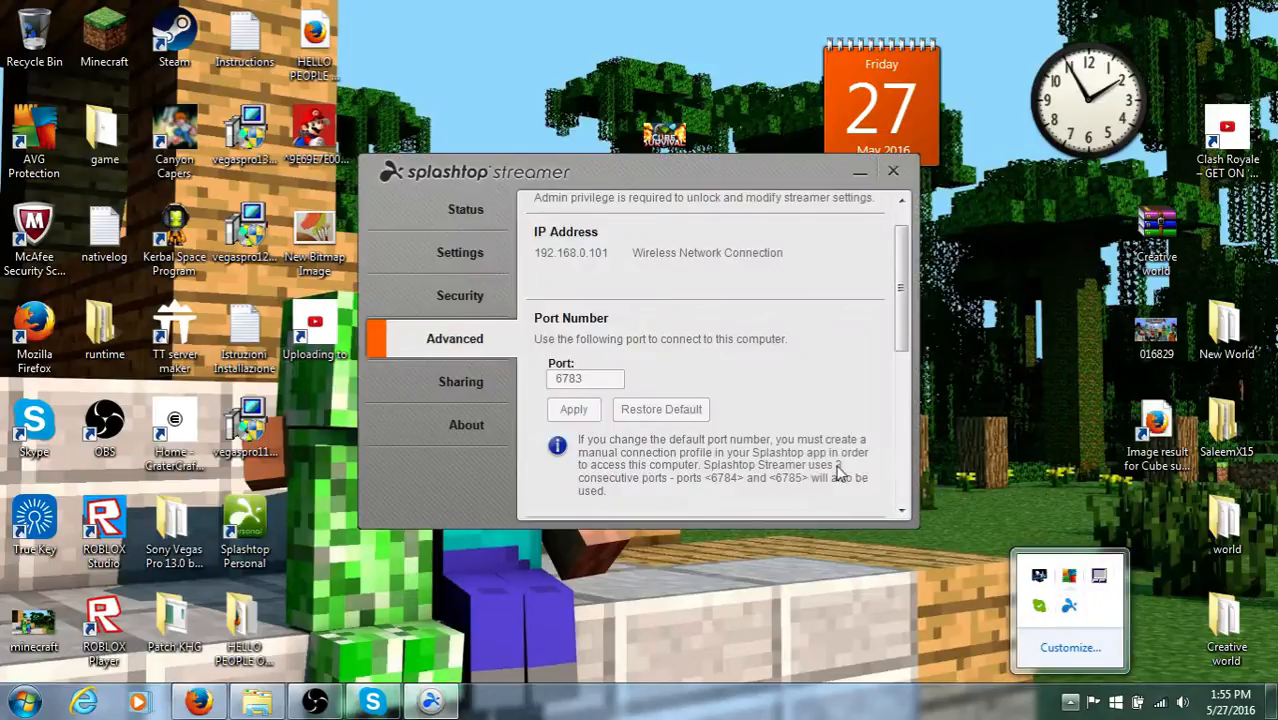
Review the streamer's Status and Settings pages, then close the window.
left_click(464, 210)
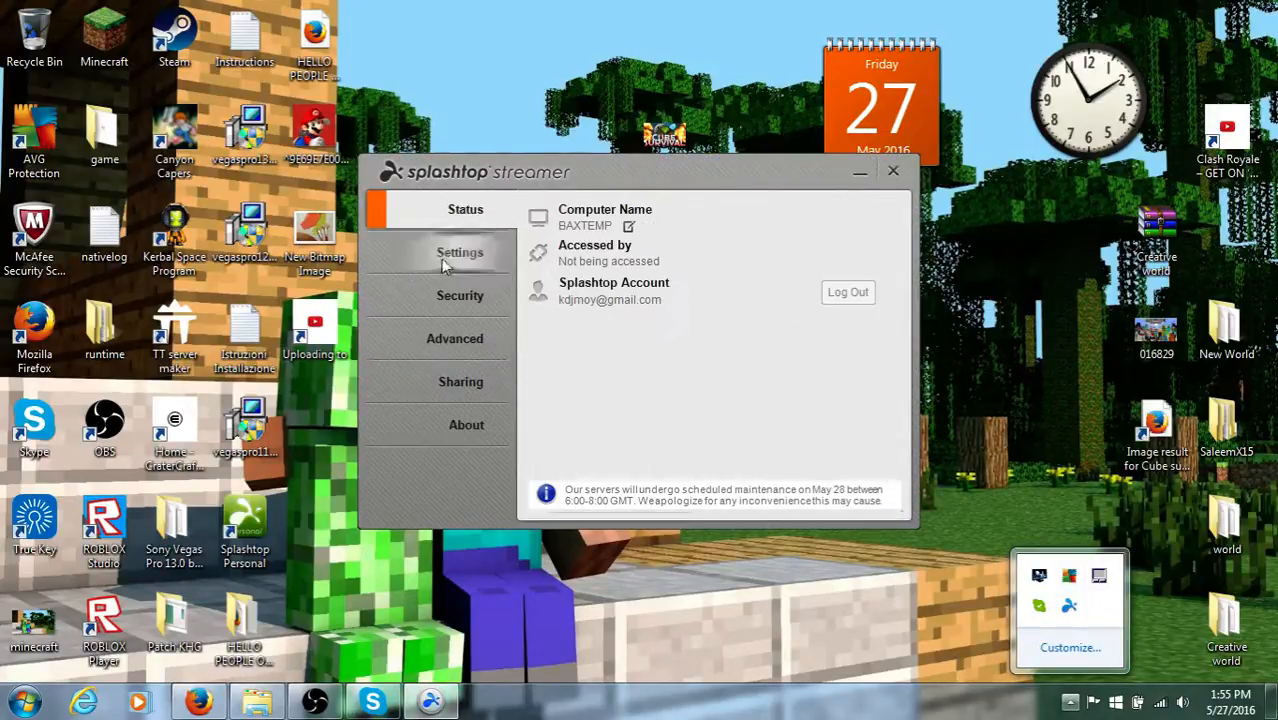
left_click(460, 252)
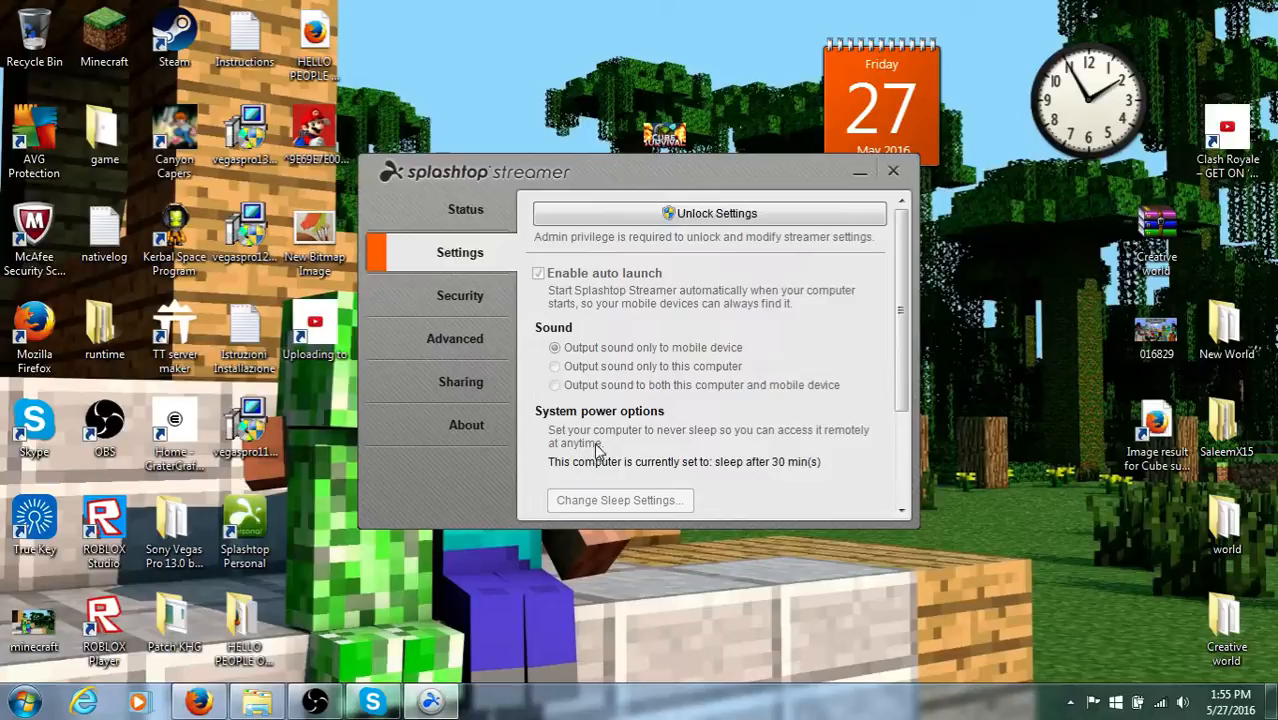
mouse_move(680, 476)
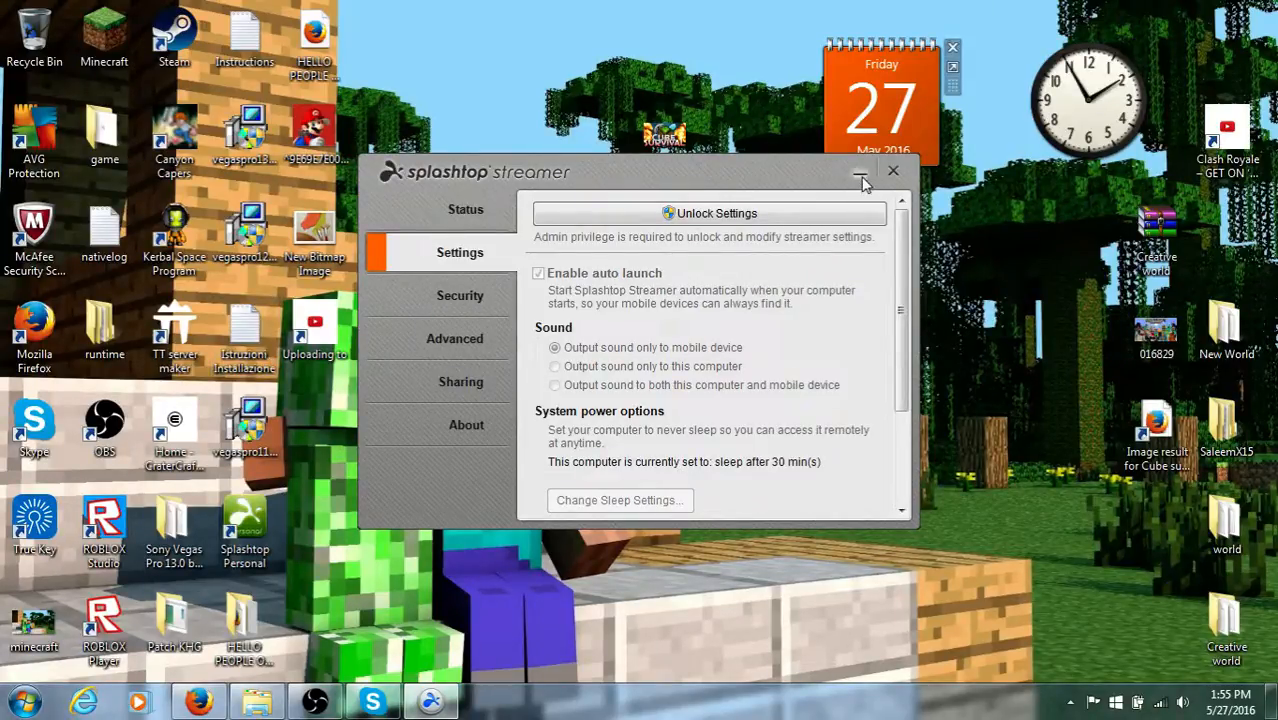
left_click(892, 170)
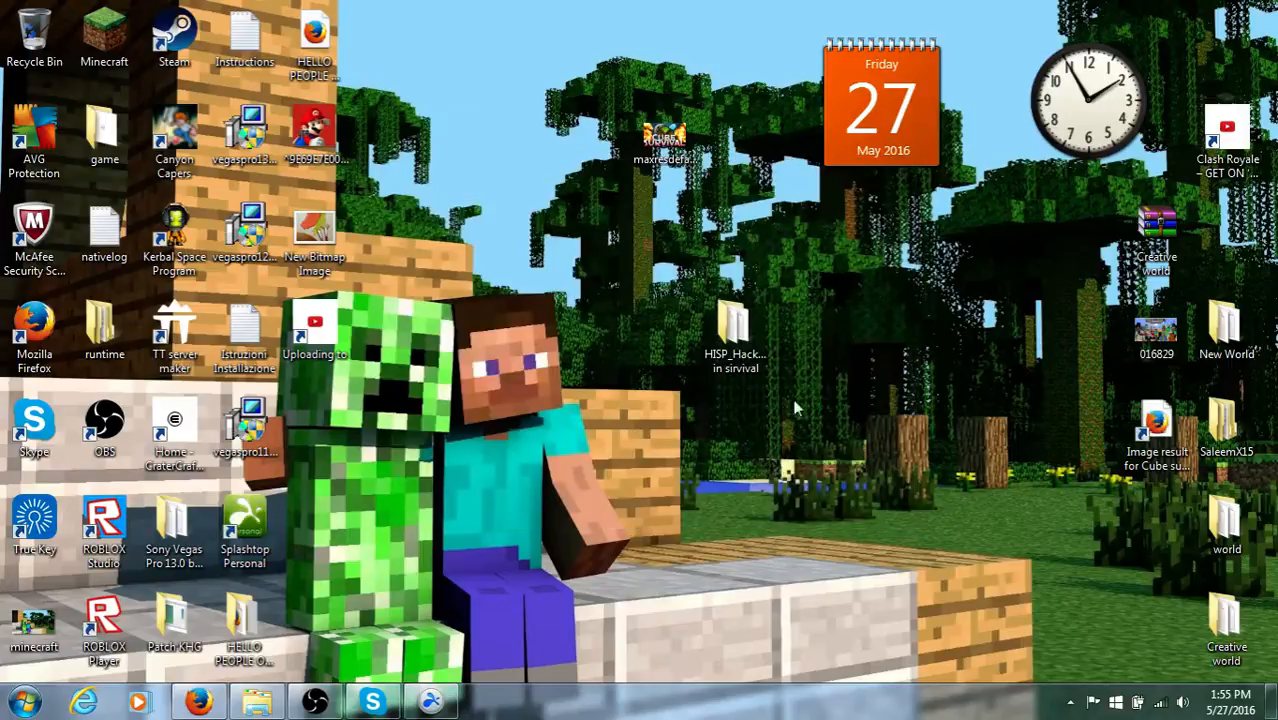
mouse_move(1020, 352)
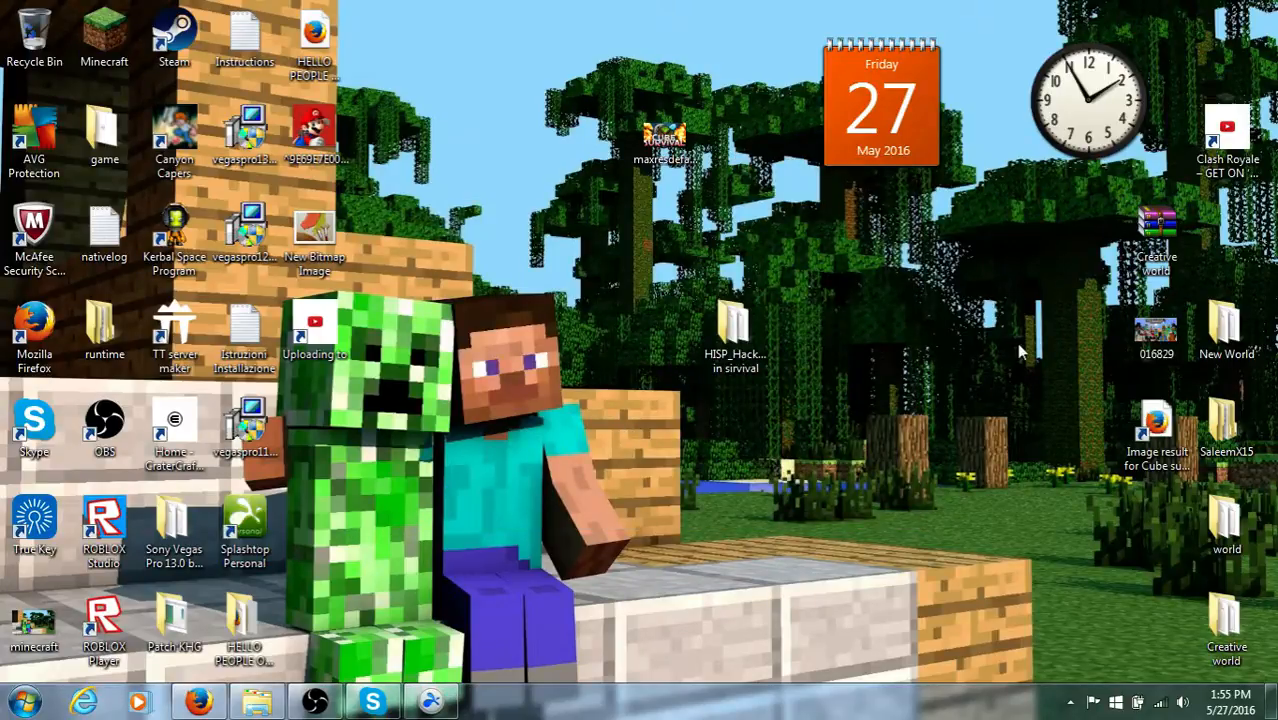